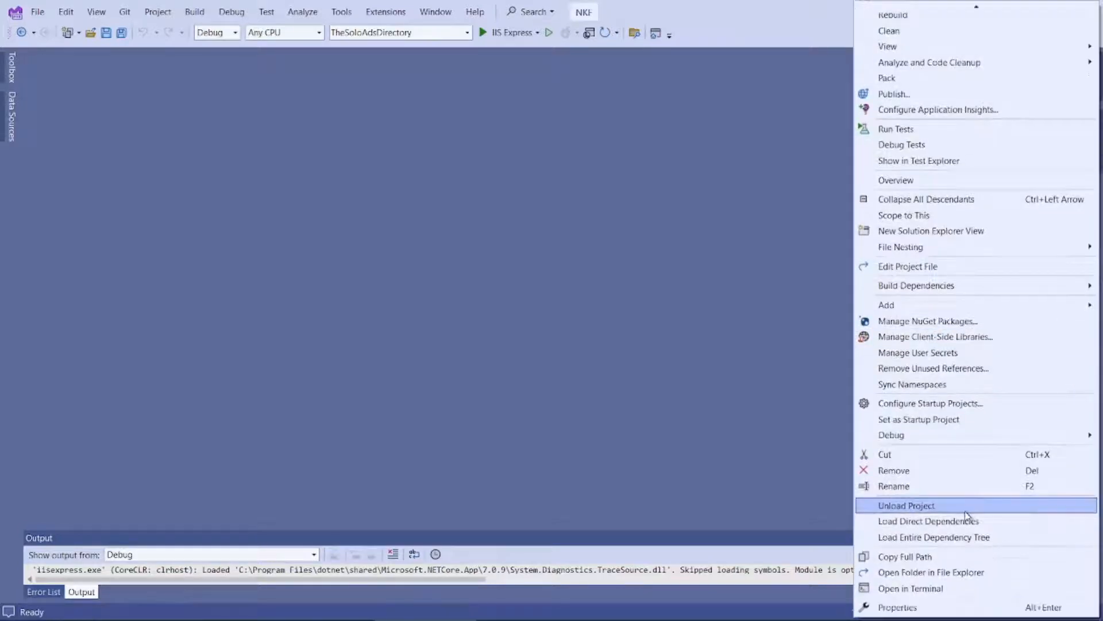
- Open TheSoloAdsDirectory's properties and view the Target framework list, currently .NET 7.0
click(906, 505)
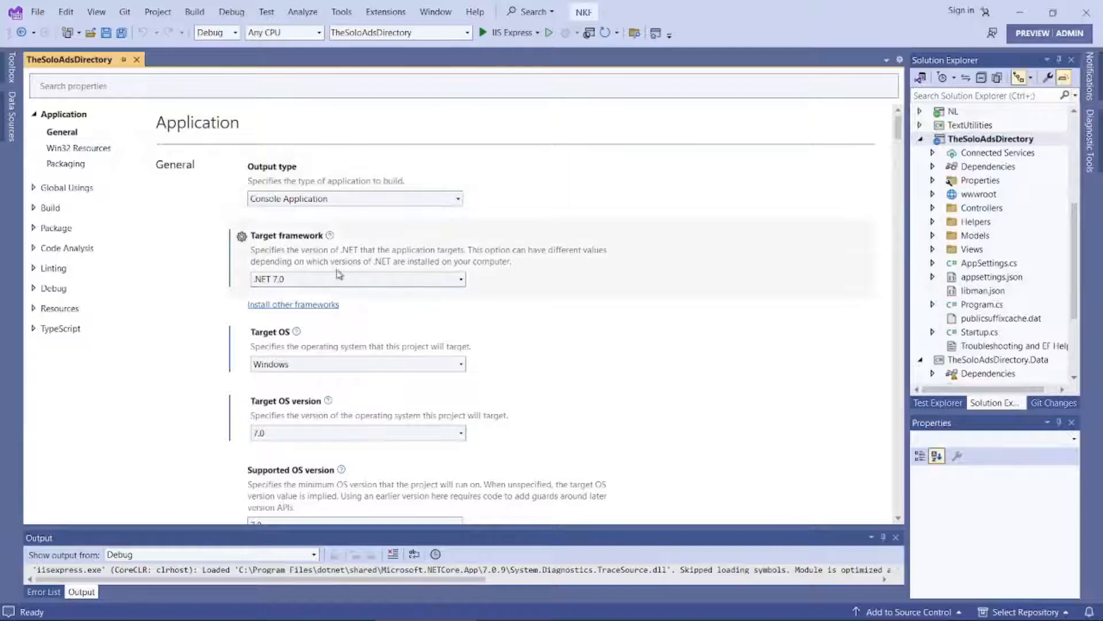
click(461, 279)
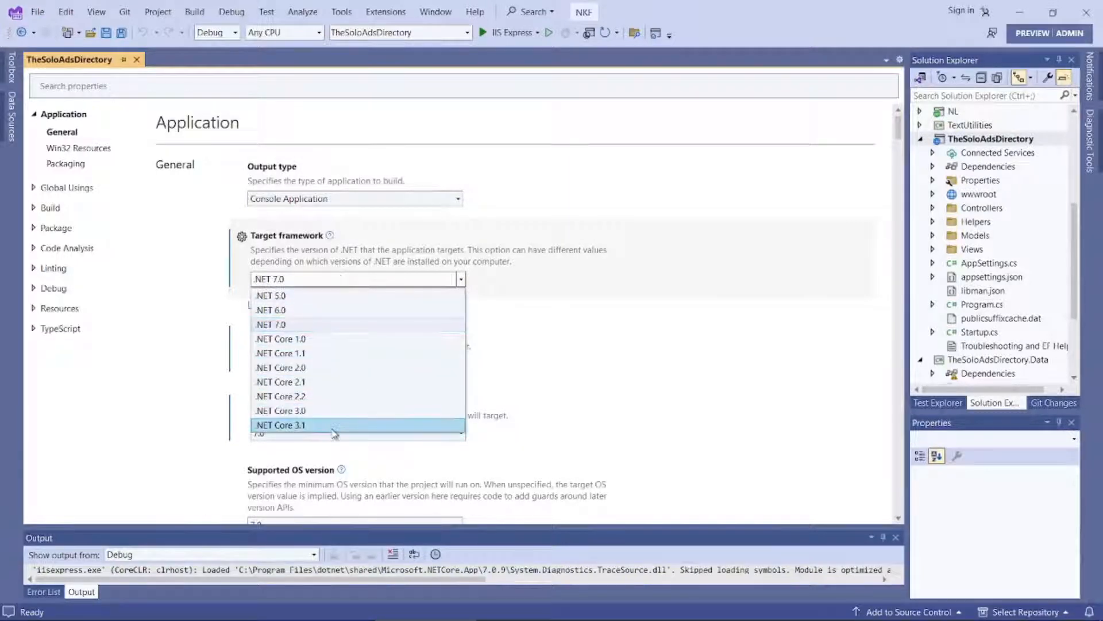
mouse_move(370, 352)
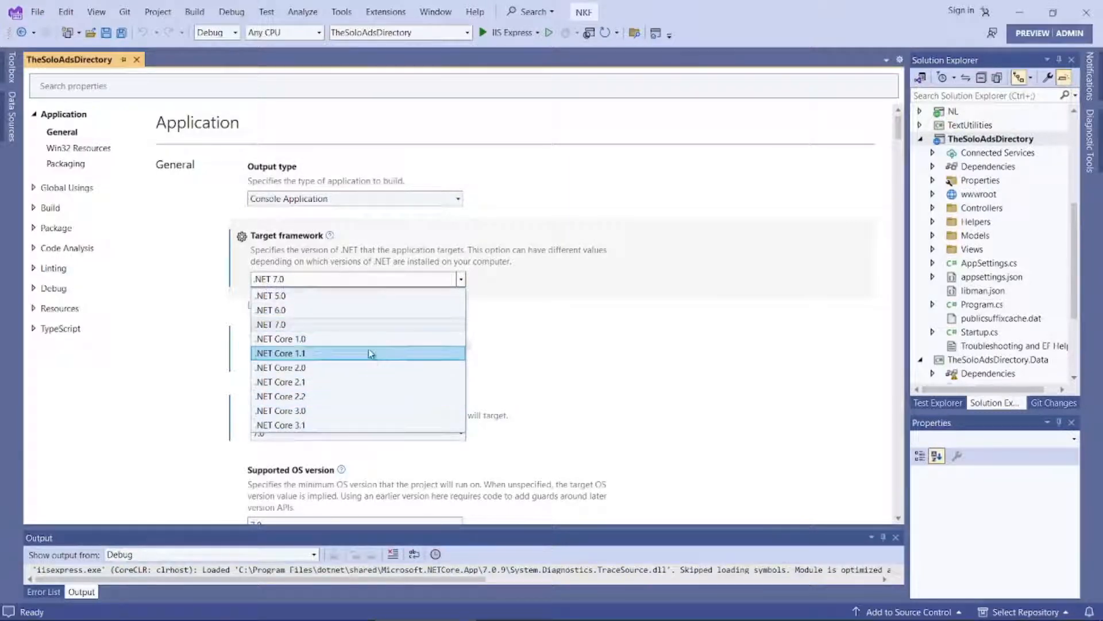
mouse_move(364, 389)
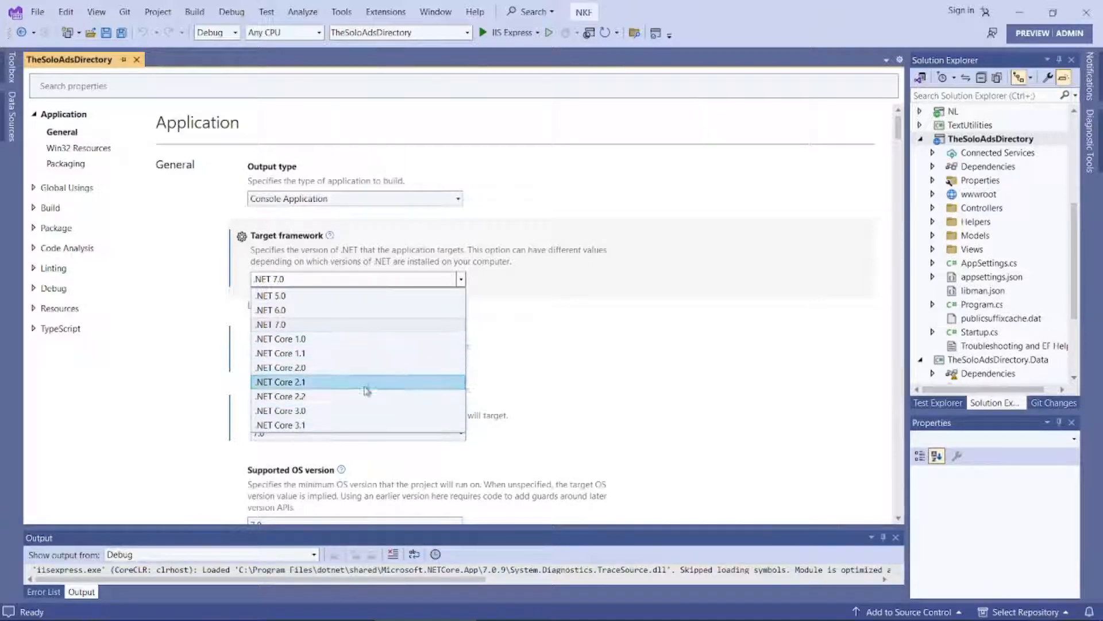
mouse_move(352, 426)
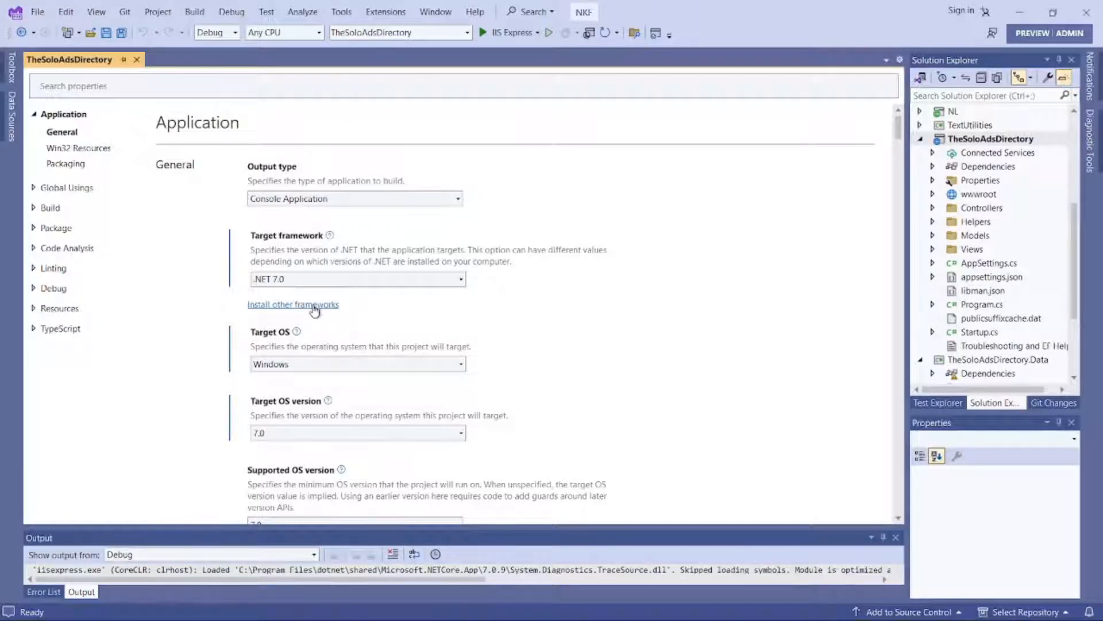
- Open the .NET SDK download page and scroll to the supported versions 8.0, 7.0 and 6.0
click(292, 304)
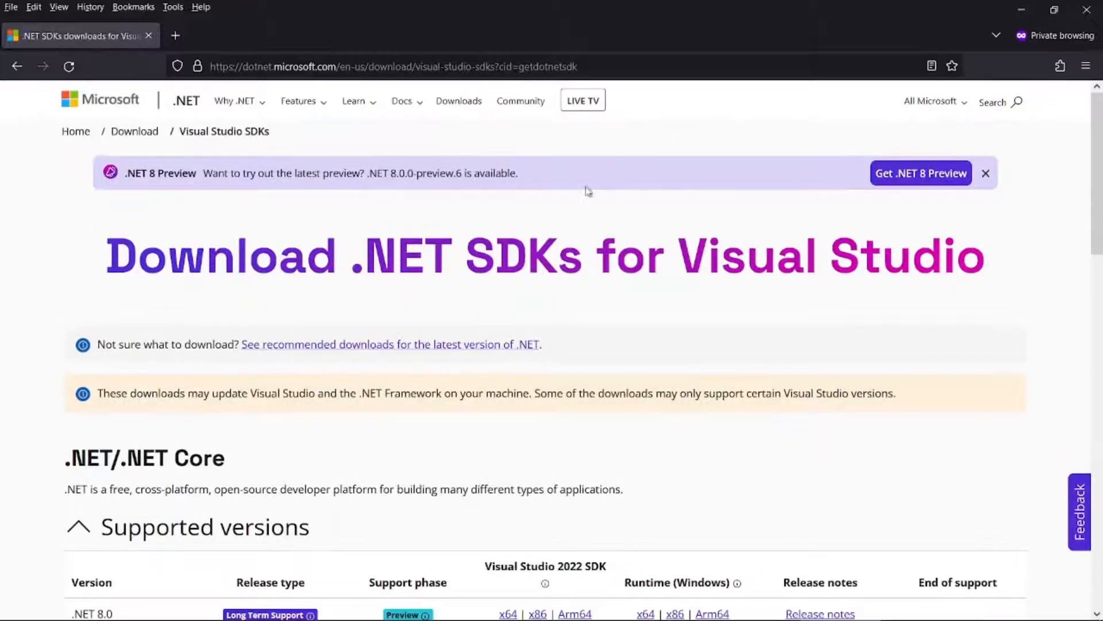
scroll(down, 3)
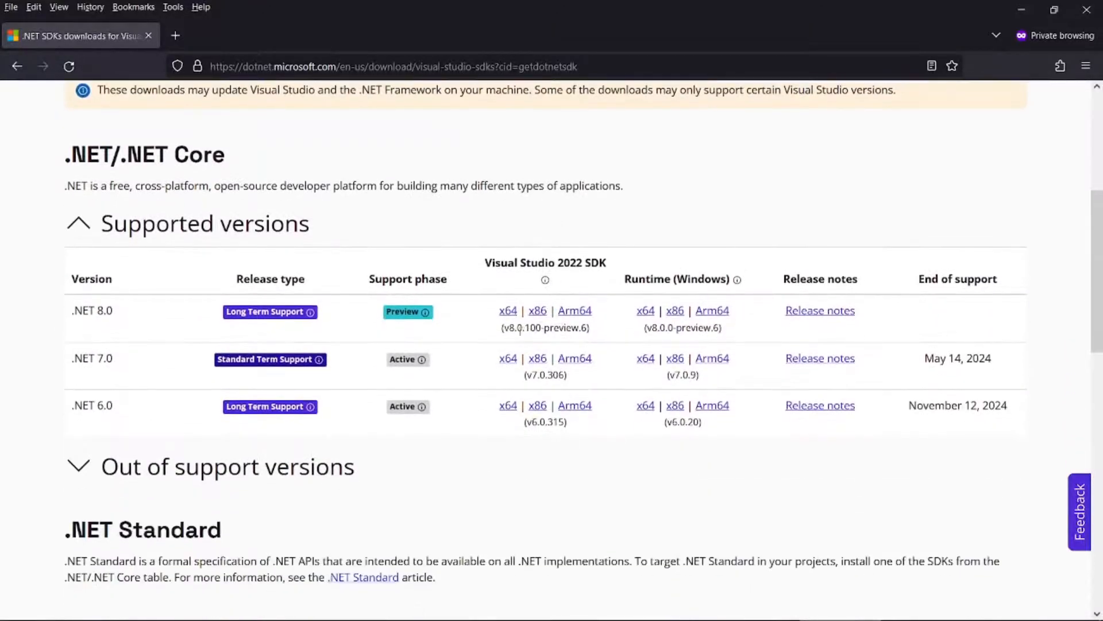
mouse_move(507, 358)
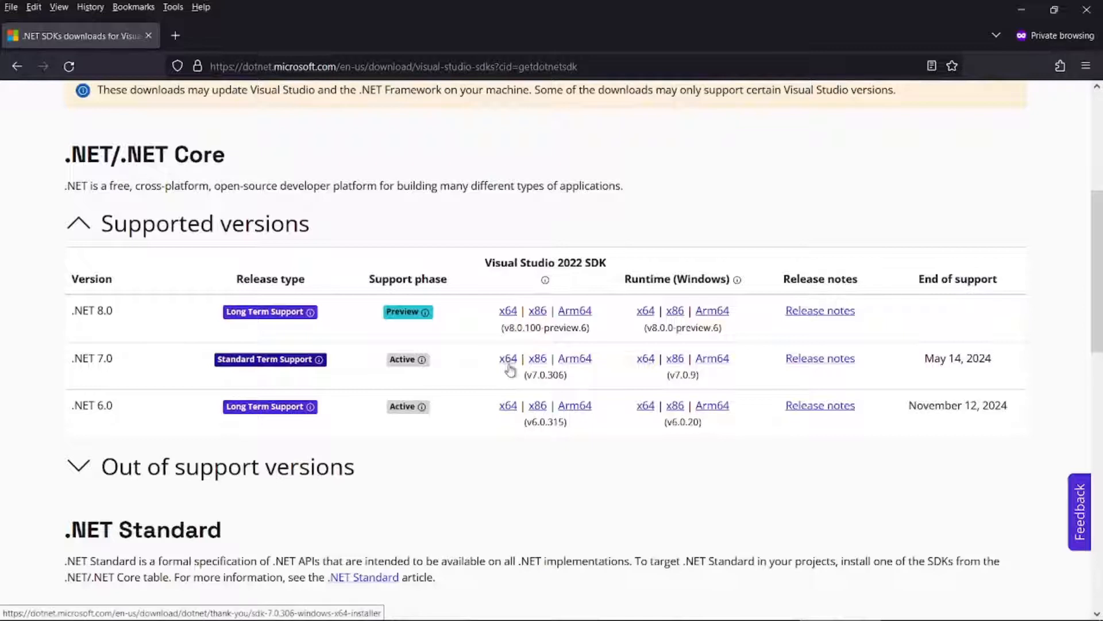
mouse_move(507, 405)
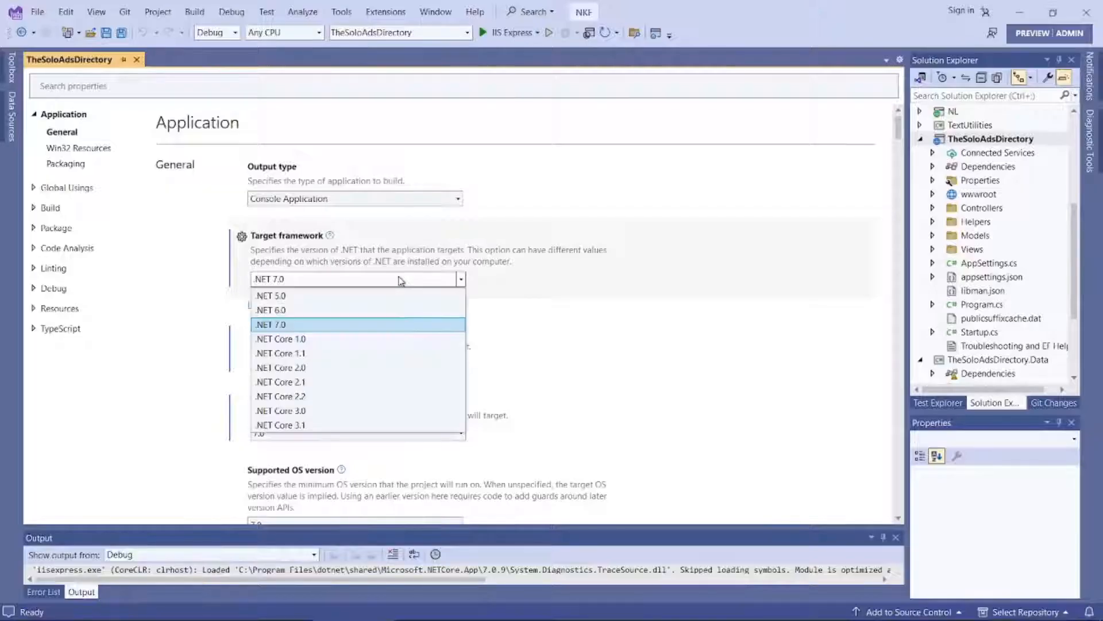
mouse_move(385, 395)
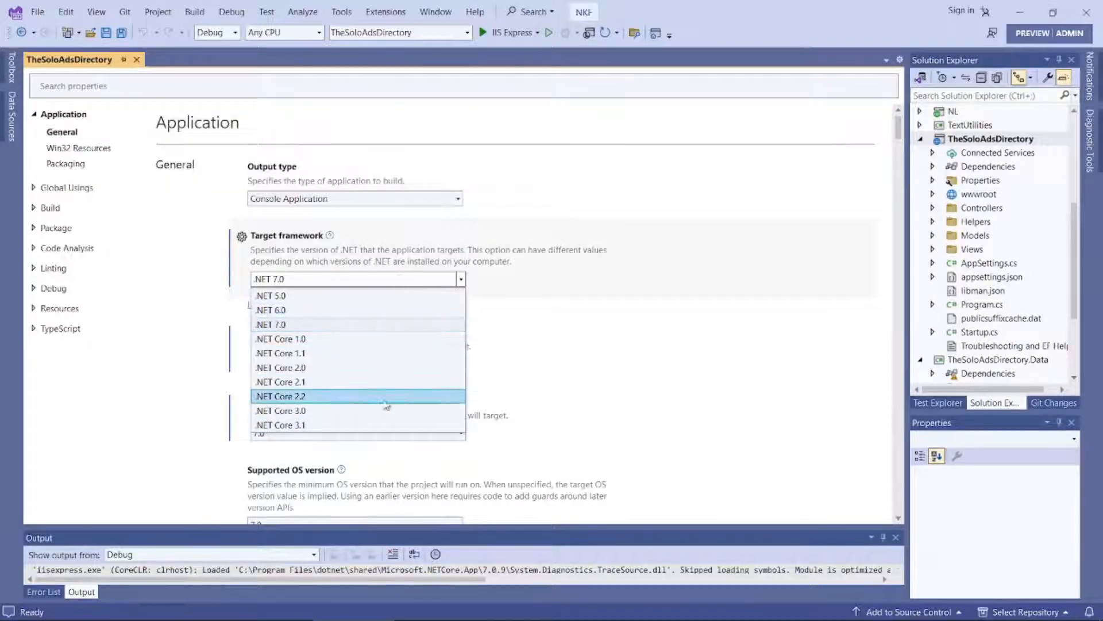
mouse_move(359, 352)
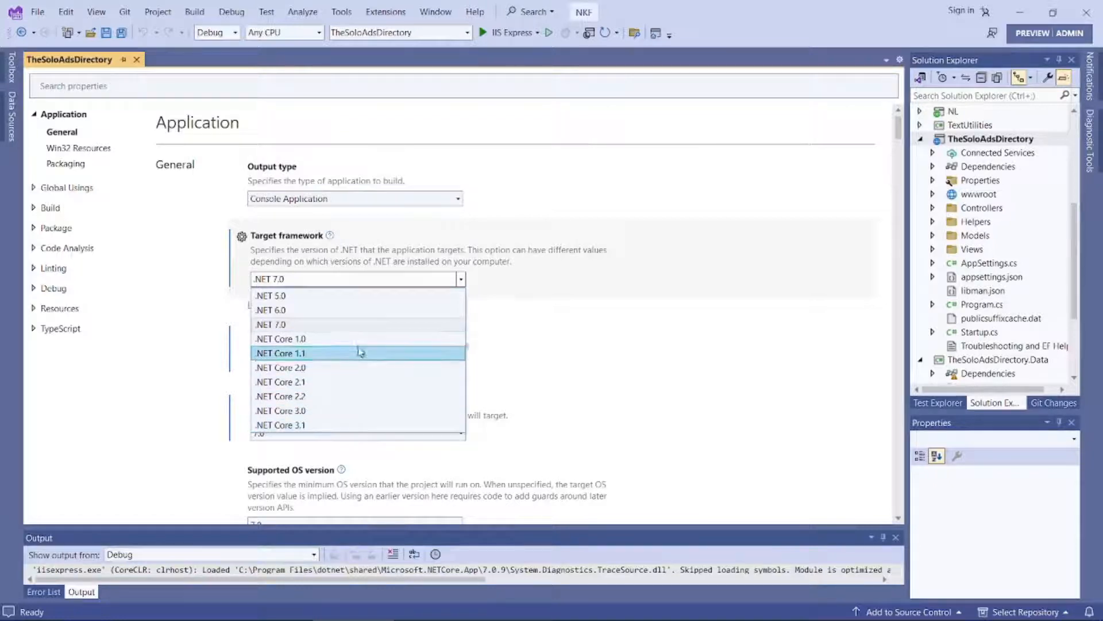
mouse_move(335, 310)
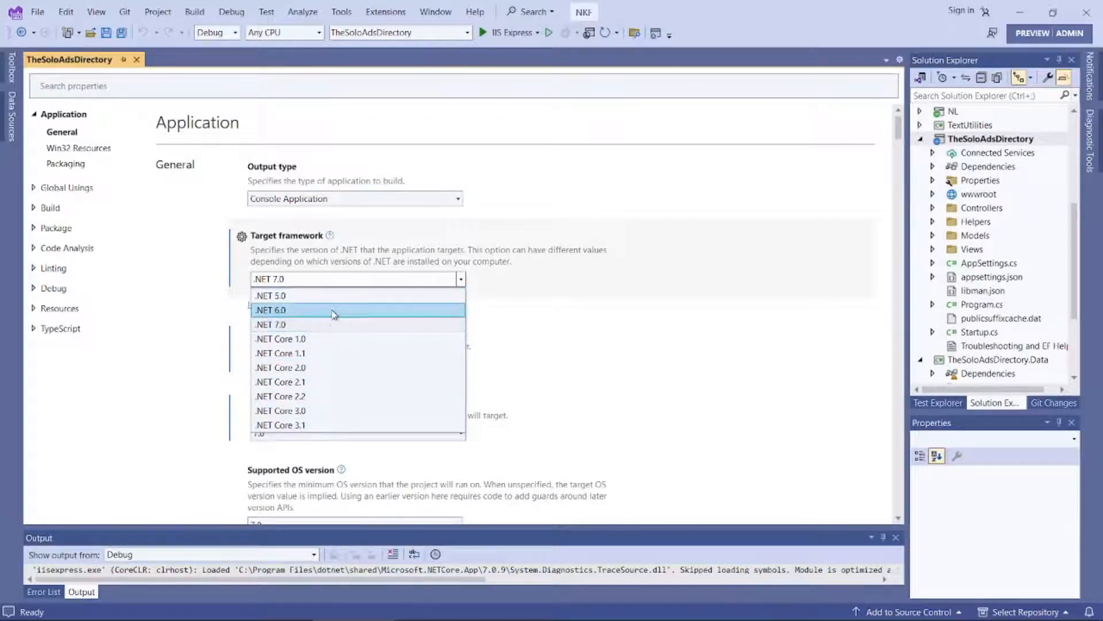
mouse_move(325, 324)
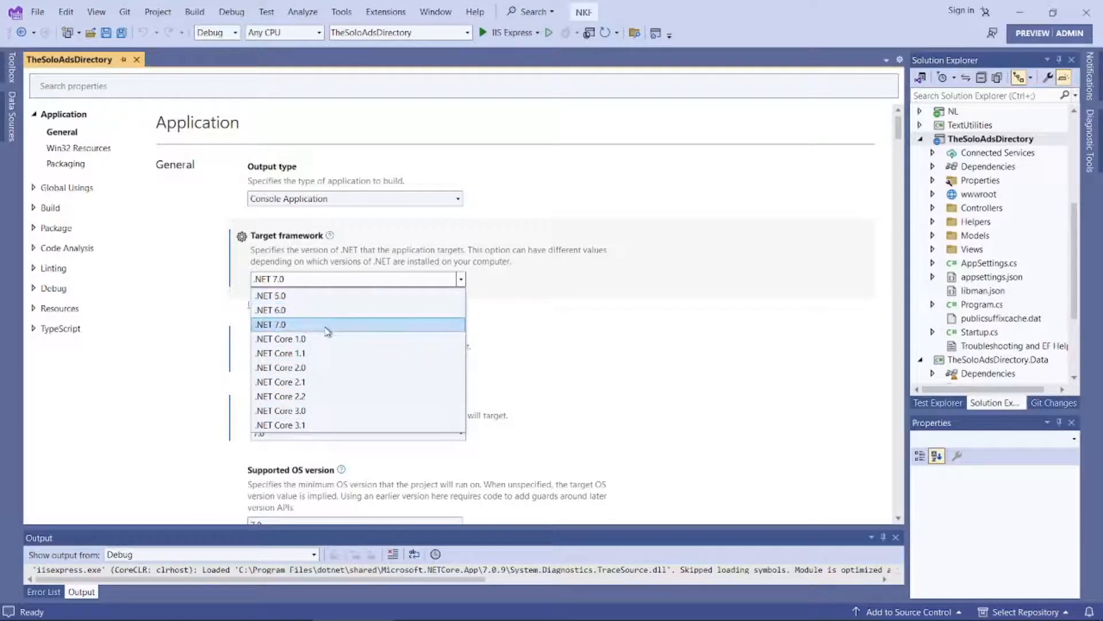
mouse_move(322, 311)
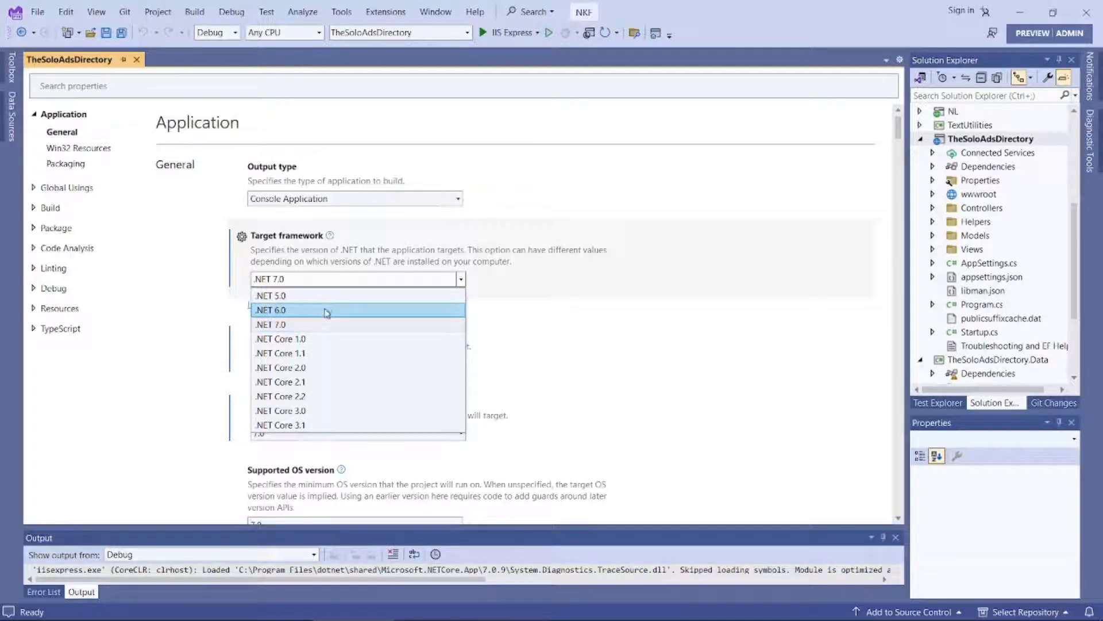
- Review the target framework versions again and keep .NET 7.0 selected
click(270, 325)
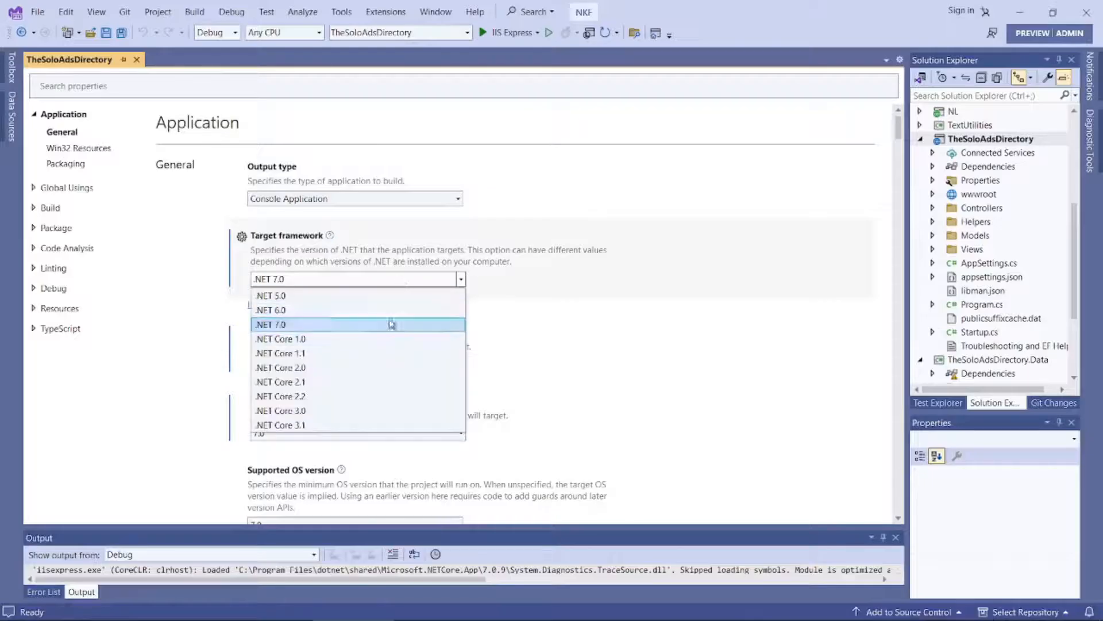
mouse_move(362, 395)
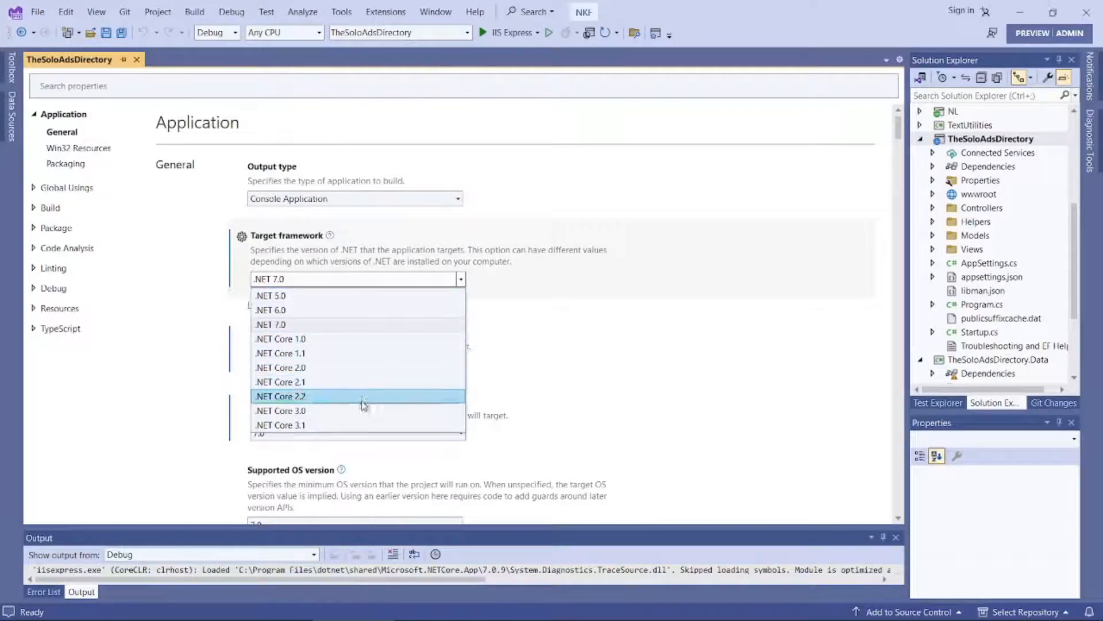
mouse_move(334, 314)
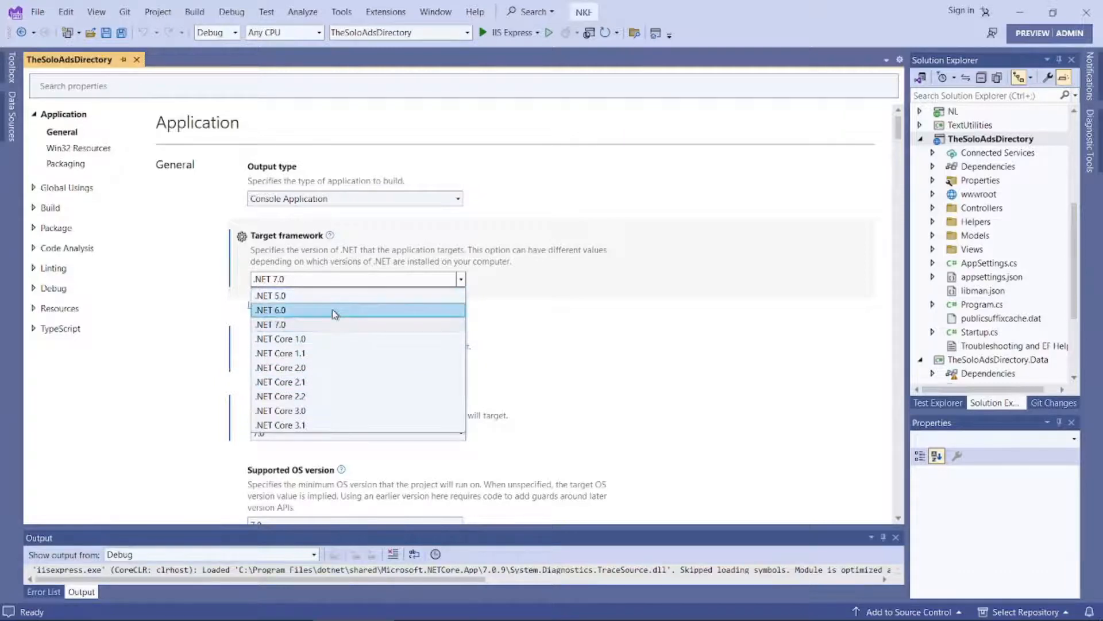
mouse_move(326, 312)
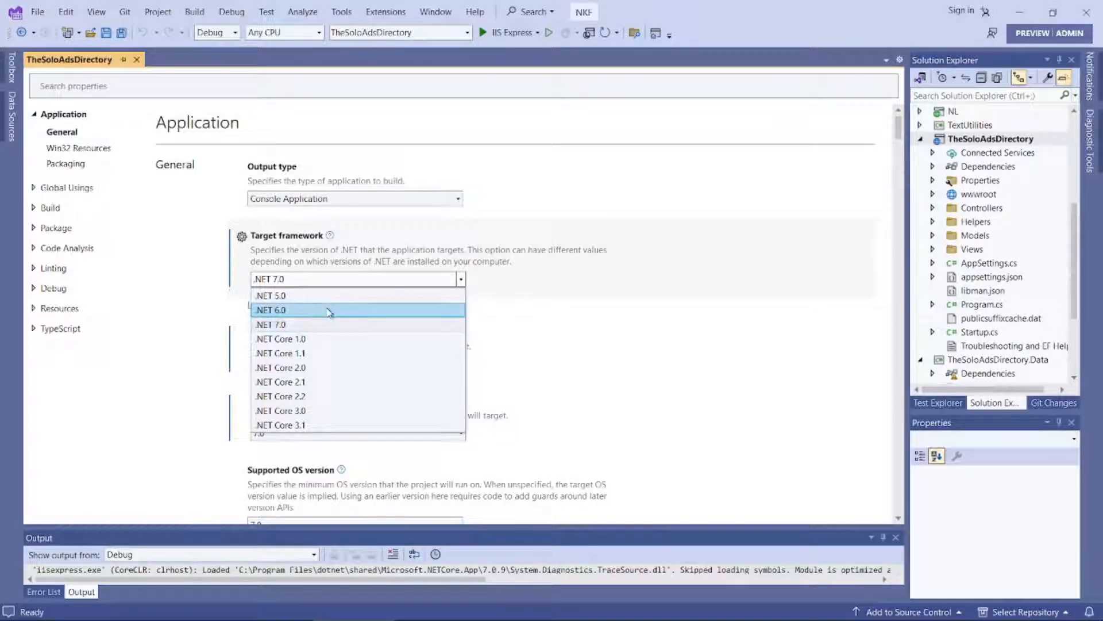
mouse_move(325, 324)
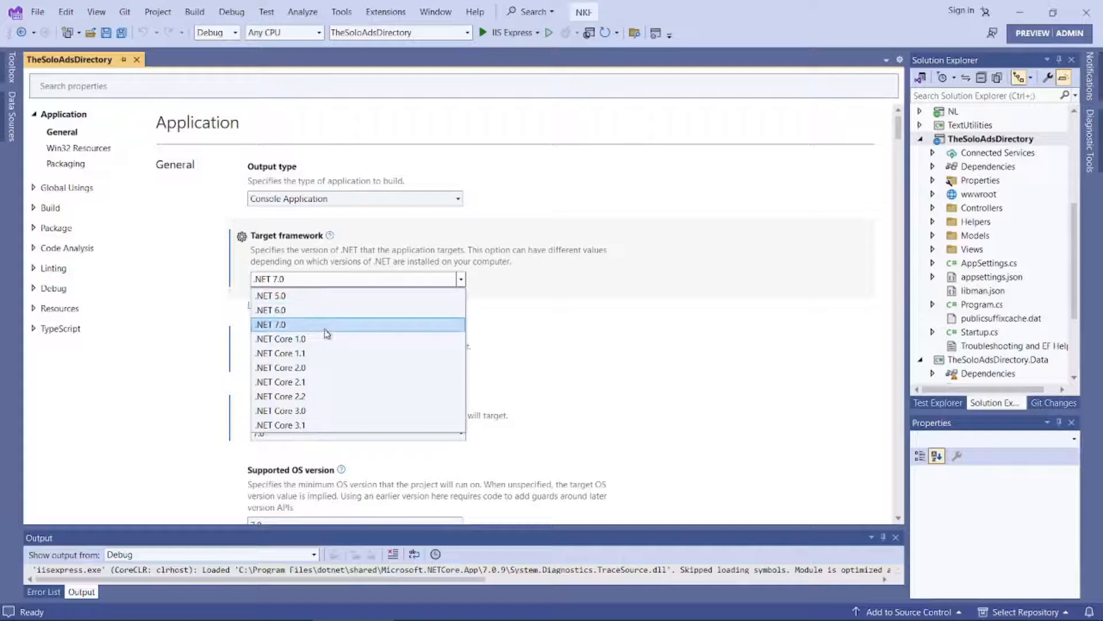
click(270, 324)
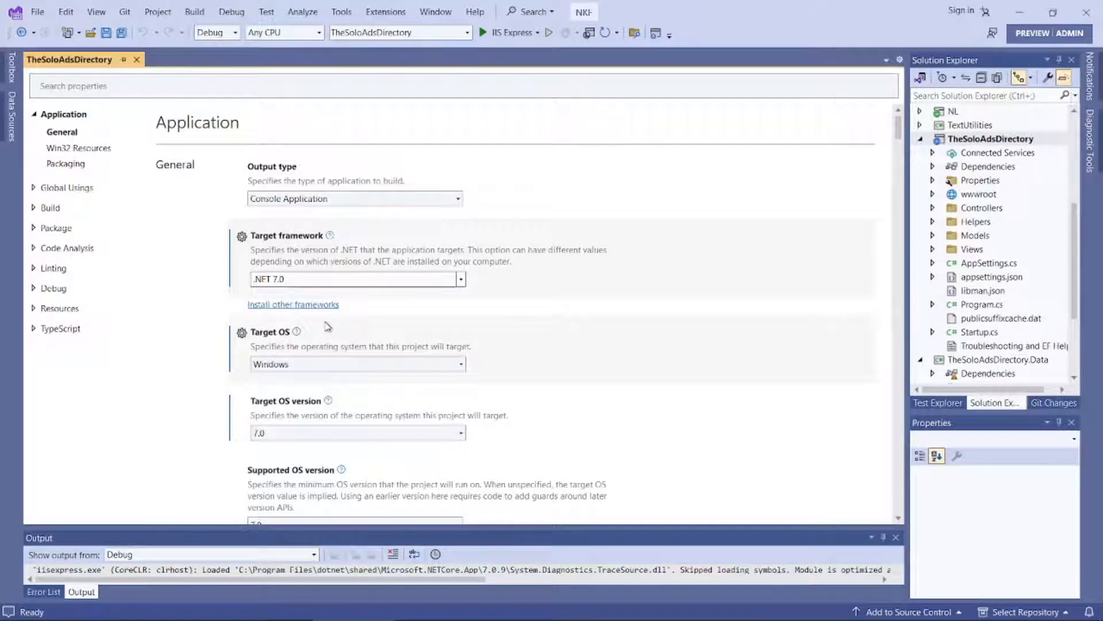
- Run Clean Solution from the Build menu so all 18 projects clean successfully
click(195, 12)
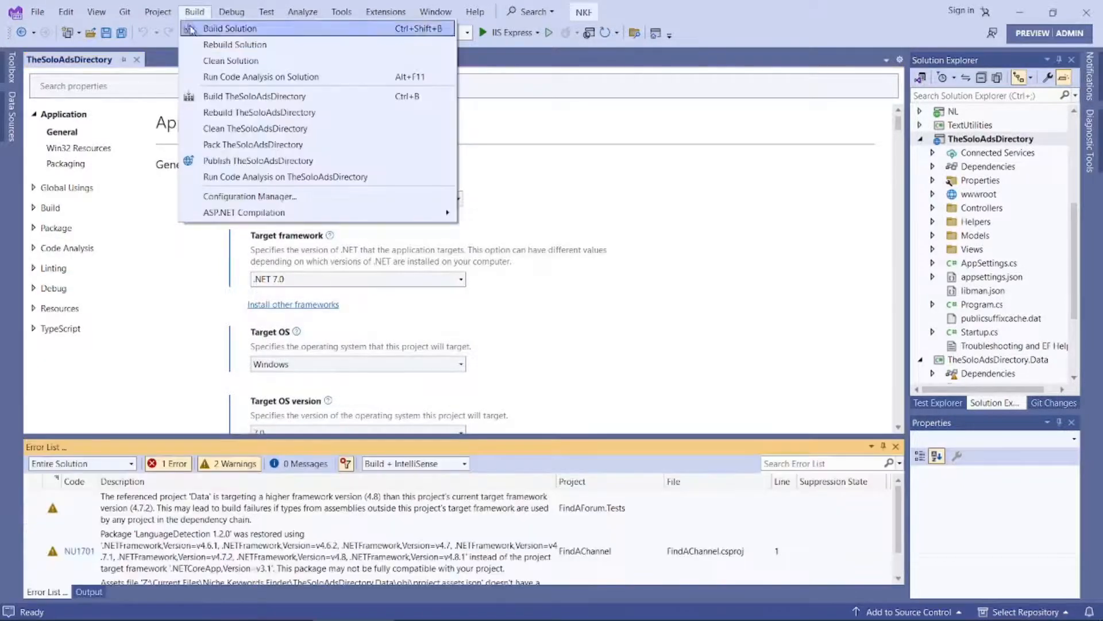
click(229, 60)
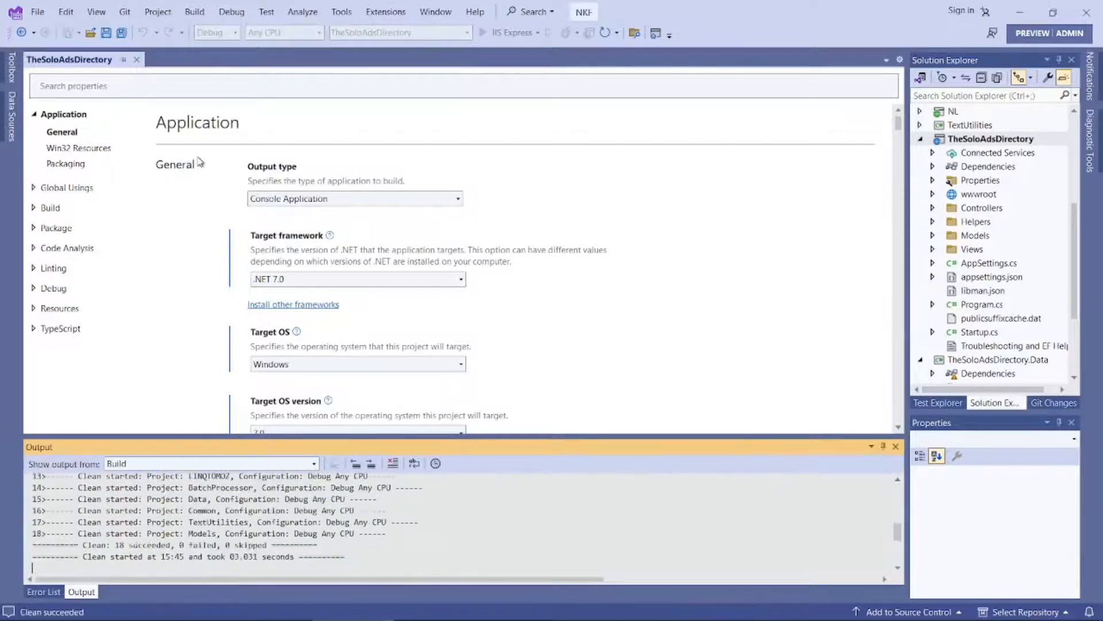
click(194, 11)
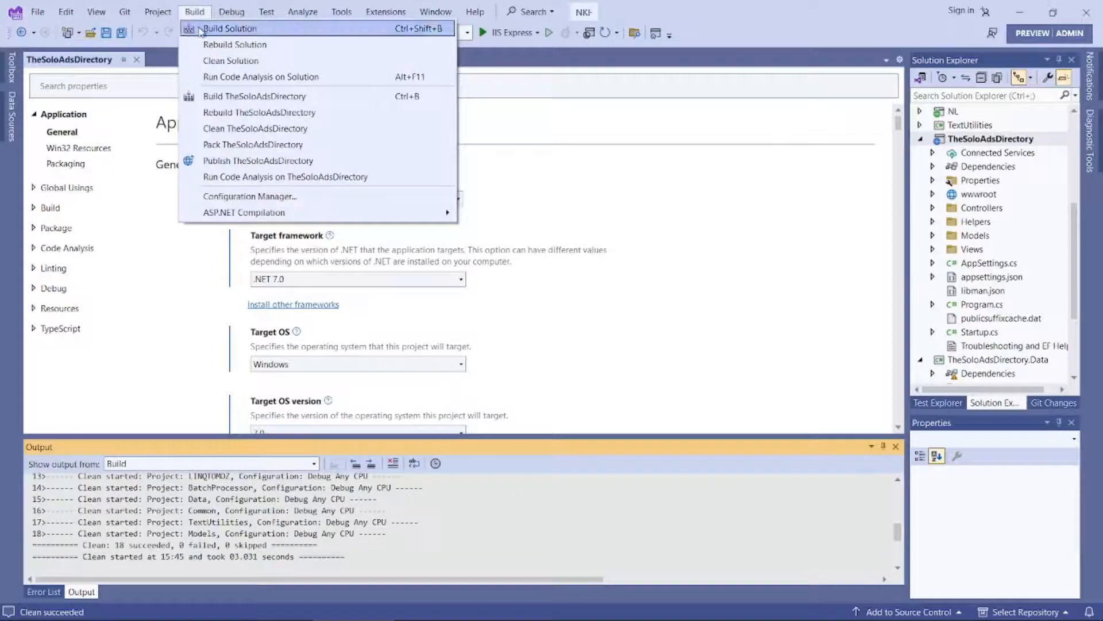